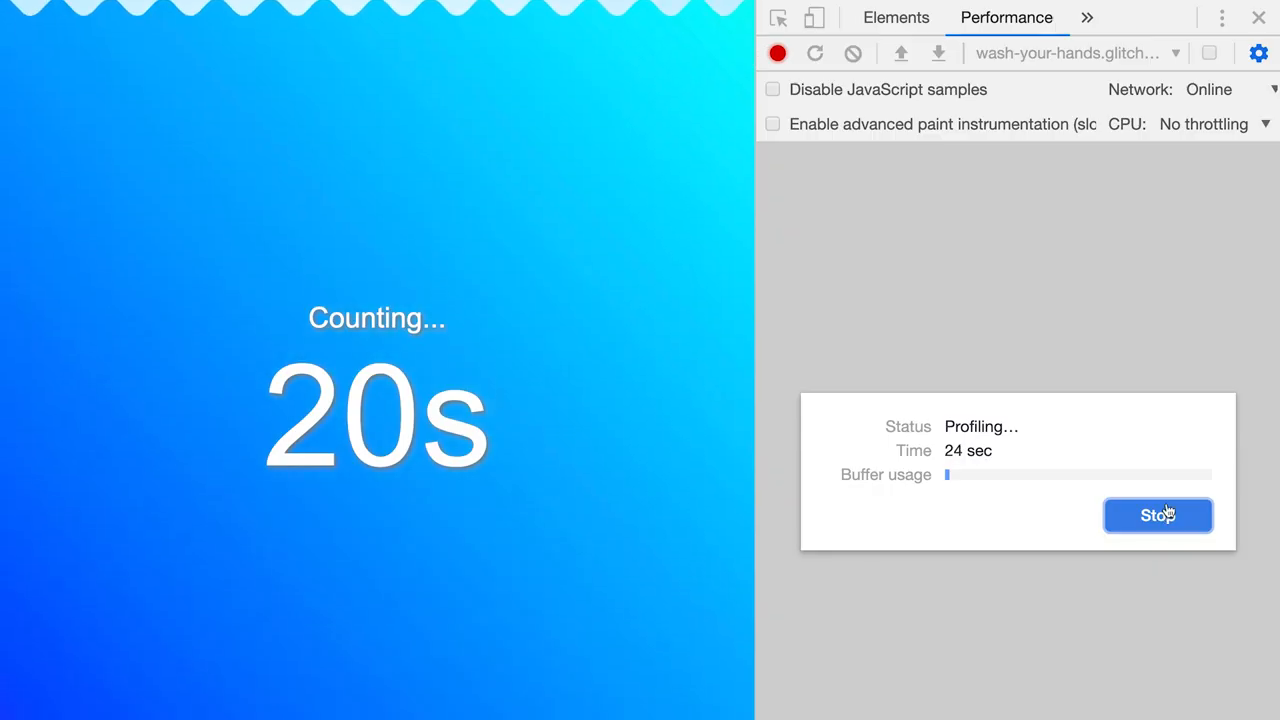
Step: Stop the performance recording and load the captured timeline of frames, main thread and GPU activity
{"action": "left_click", "coordinate": [1156, 516]}
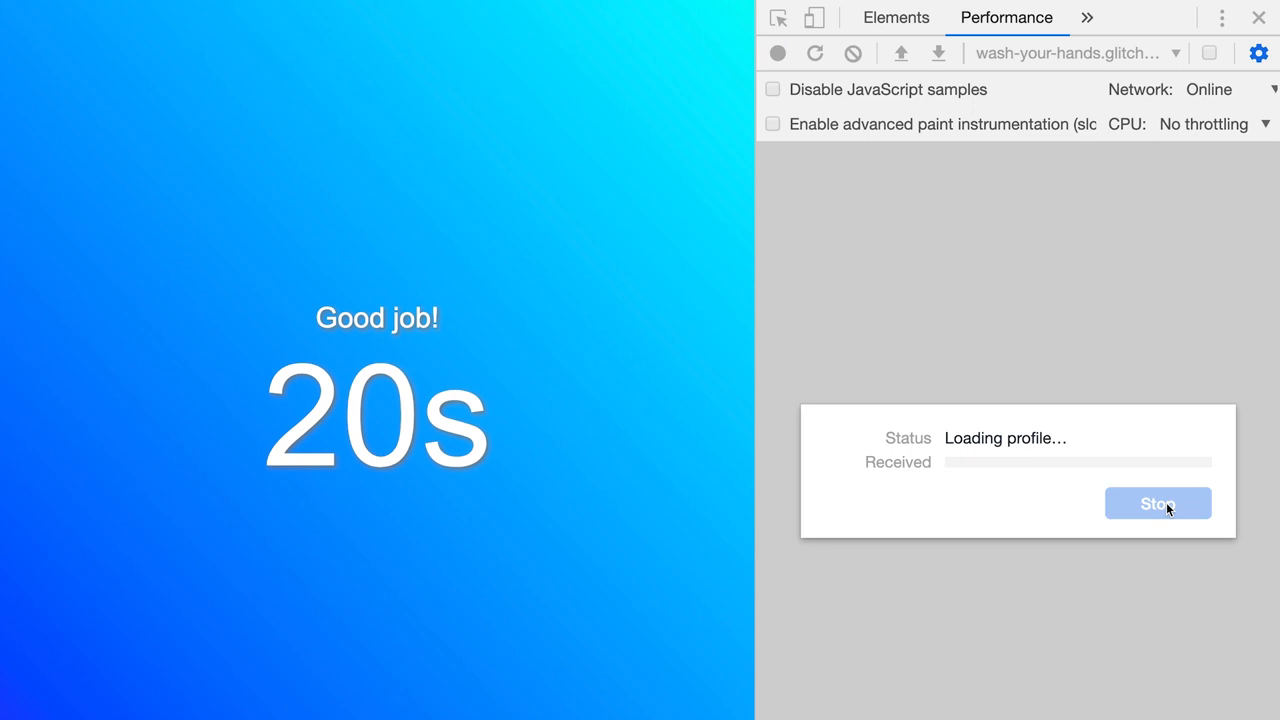
{"action": "left_click", "coordinate": [1156, 504]}
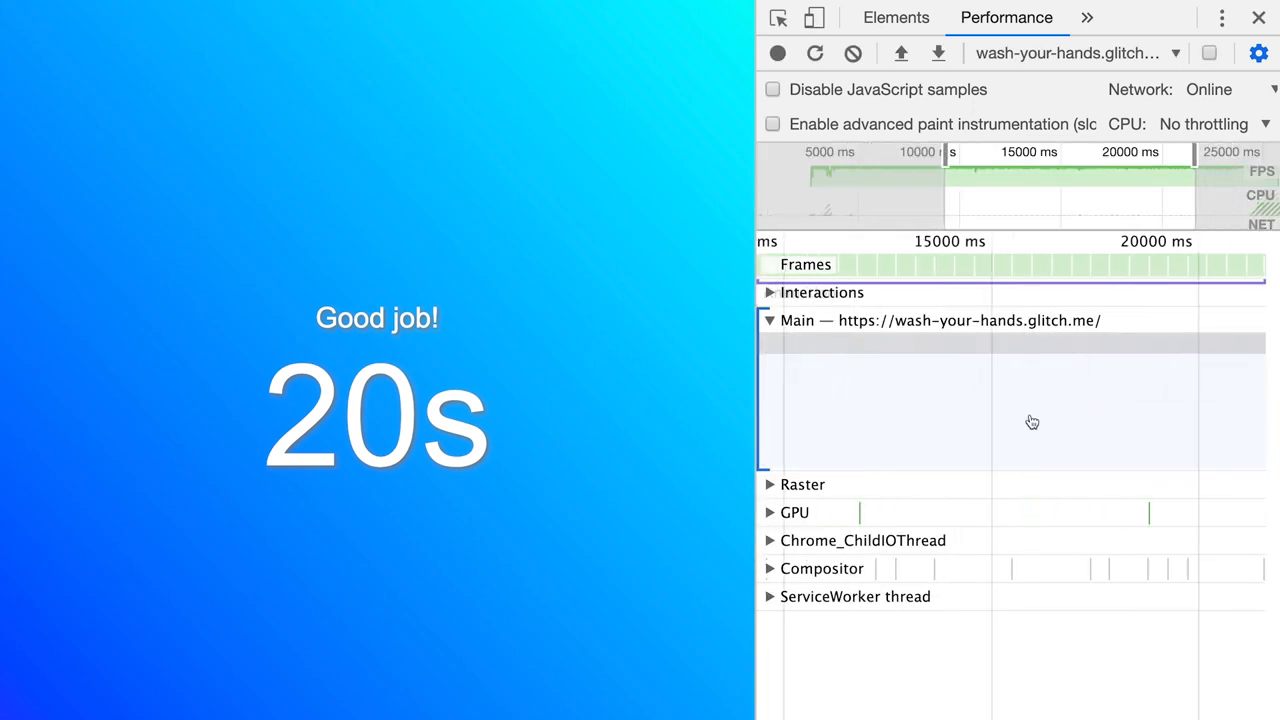
{"action": "left_click", "coordinate": [896, 16]}
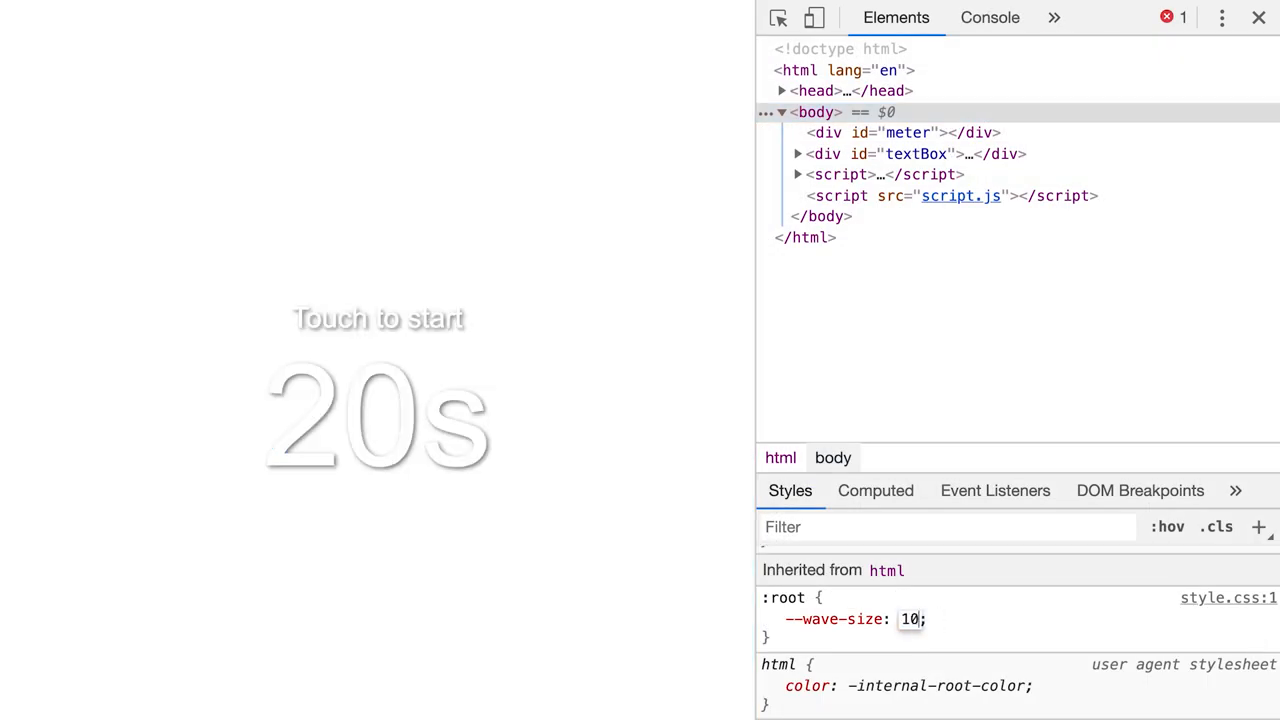
Step: Set the root --wave-size custom property to 100px in the Styles pane
{"action": "type", "text": "100px"}
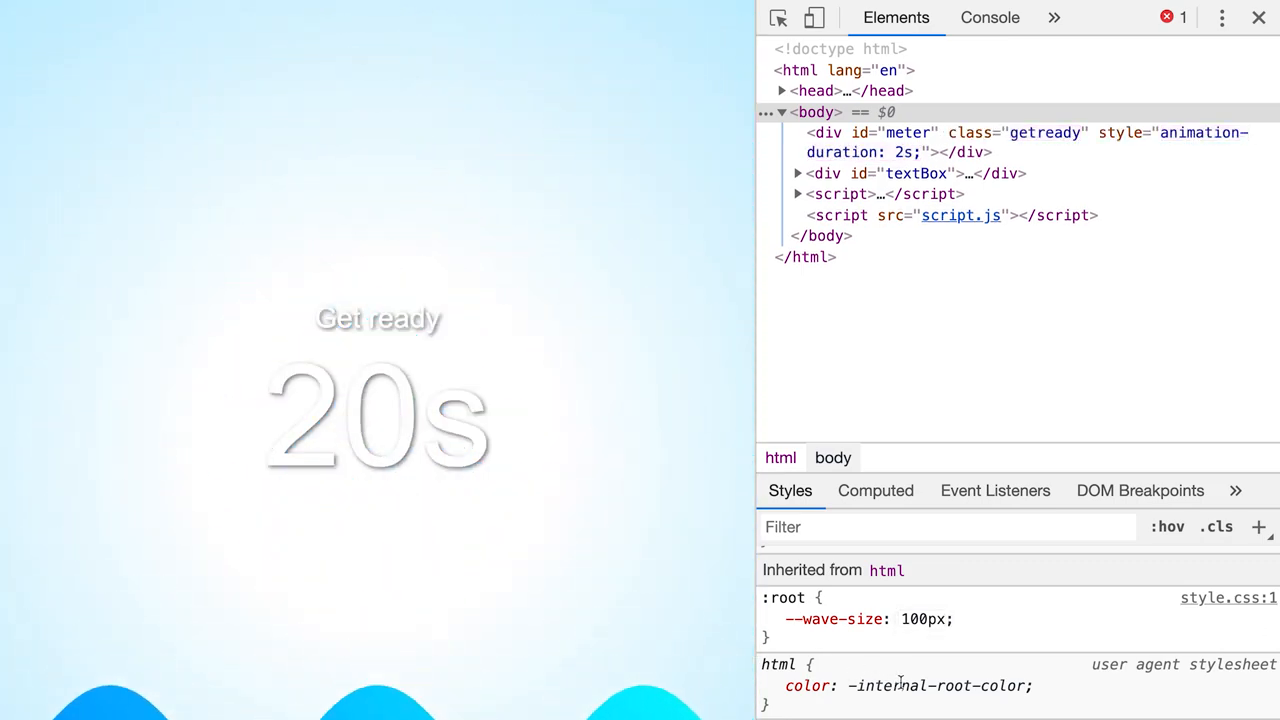
{"action": "left_click", "coordinate": [1258, 18]}
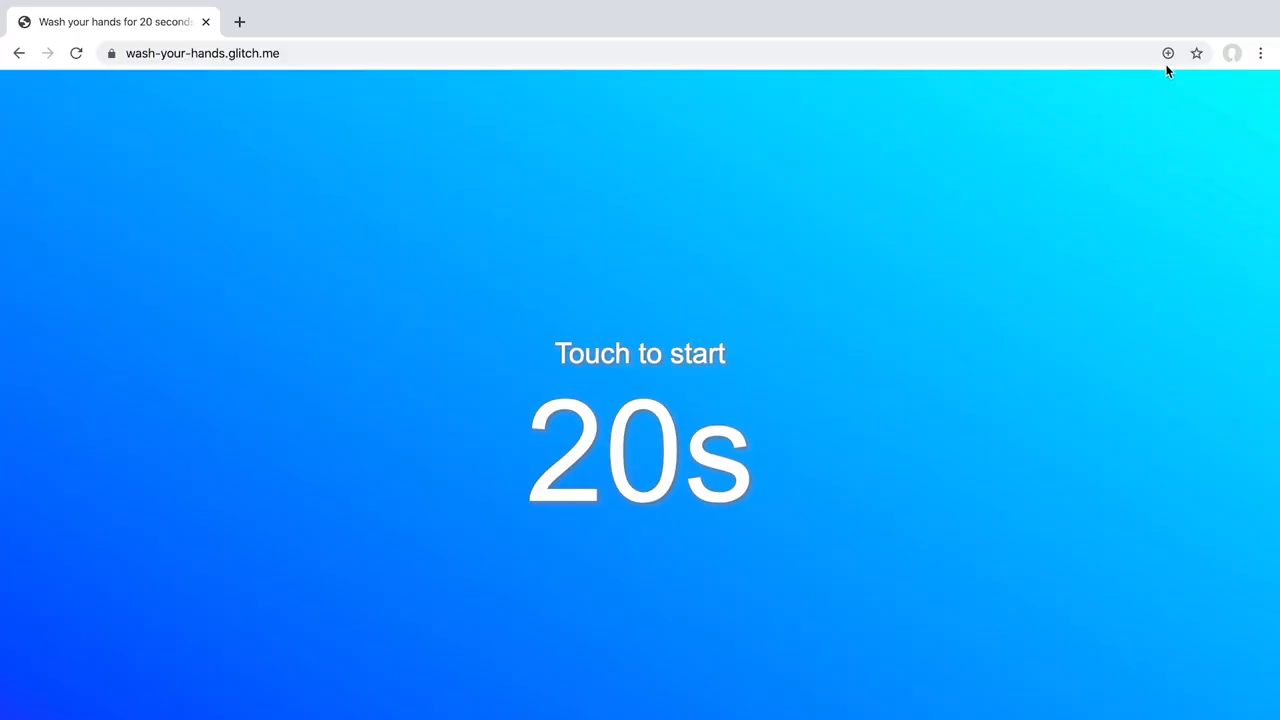
Step: Install Handwash Timer as a standalone app, launch it from the Dock and start the countdown
{"action": "left_click", "coordinate": [1168, 52]}
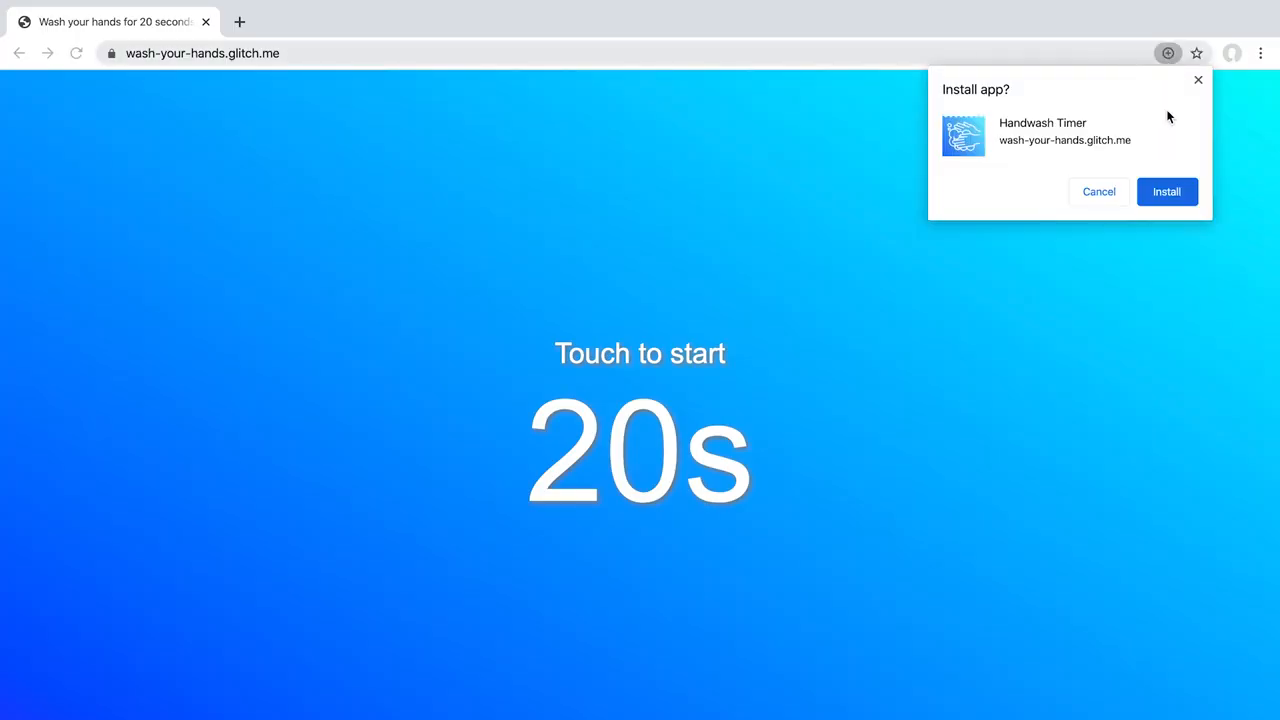
{"action": "left_click", "coordinate": [1168, 192]}
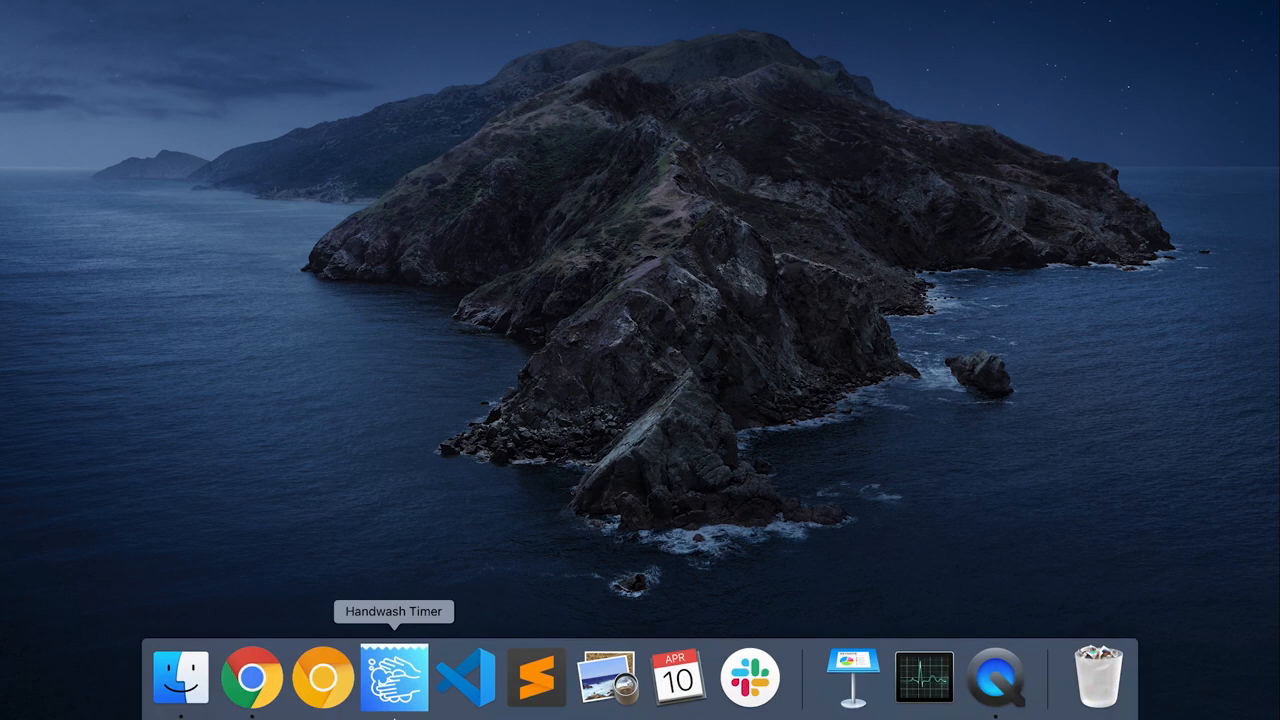
{"action": "left_click", "coordinate": [394, 688]}
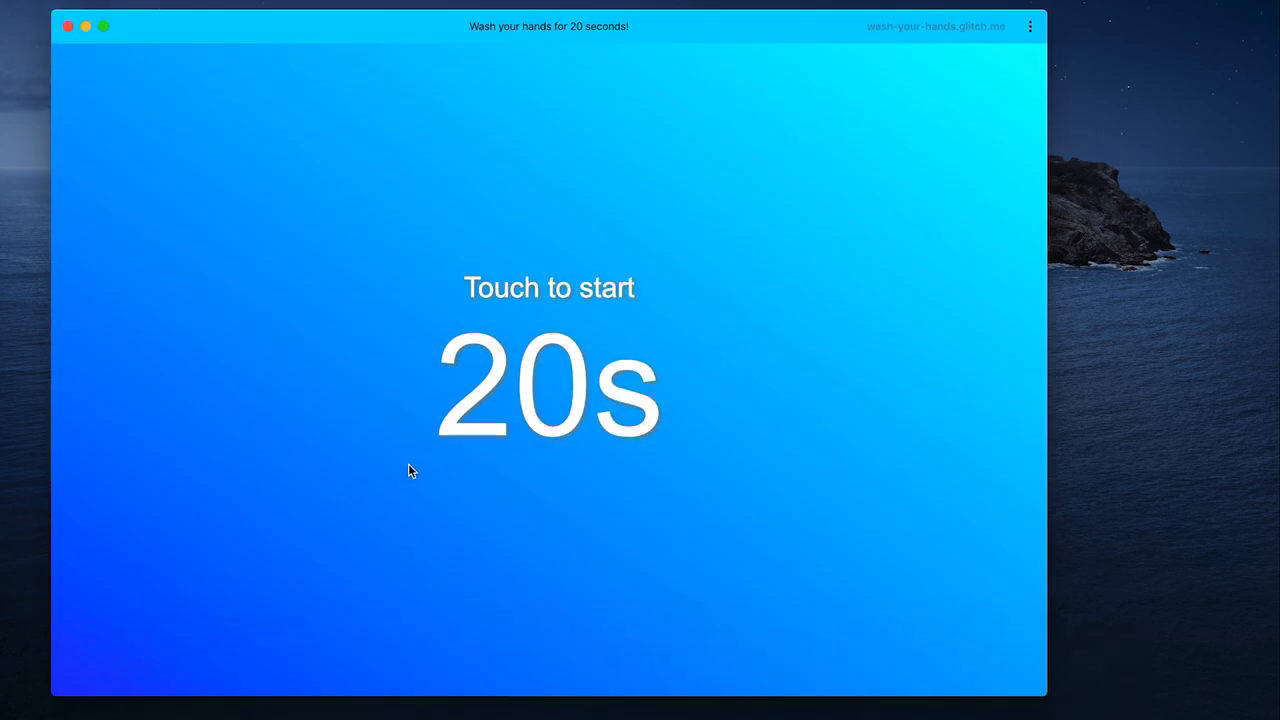
{"action": "left_click", "coordinate": [548, 390]}
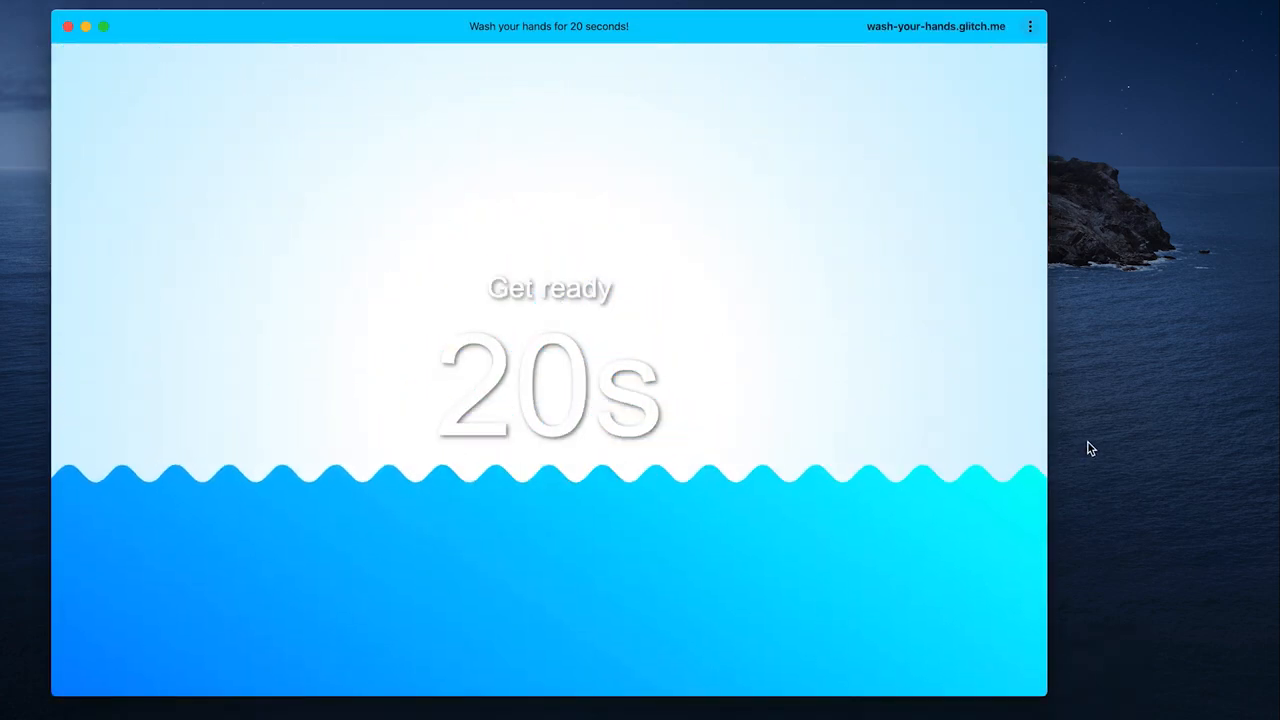